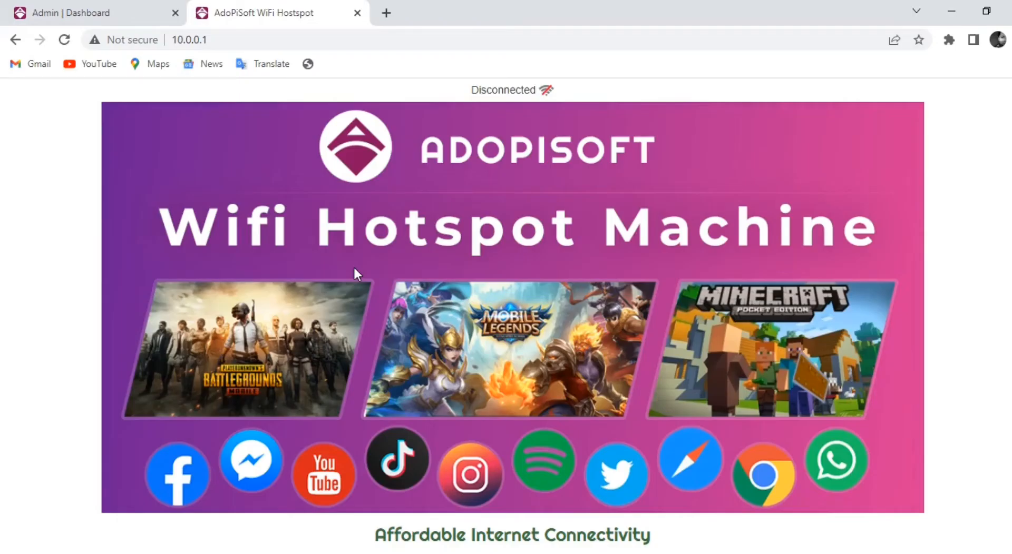
mouse_move(397, 419)
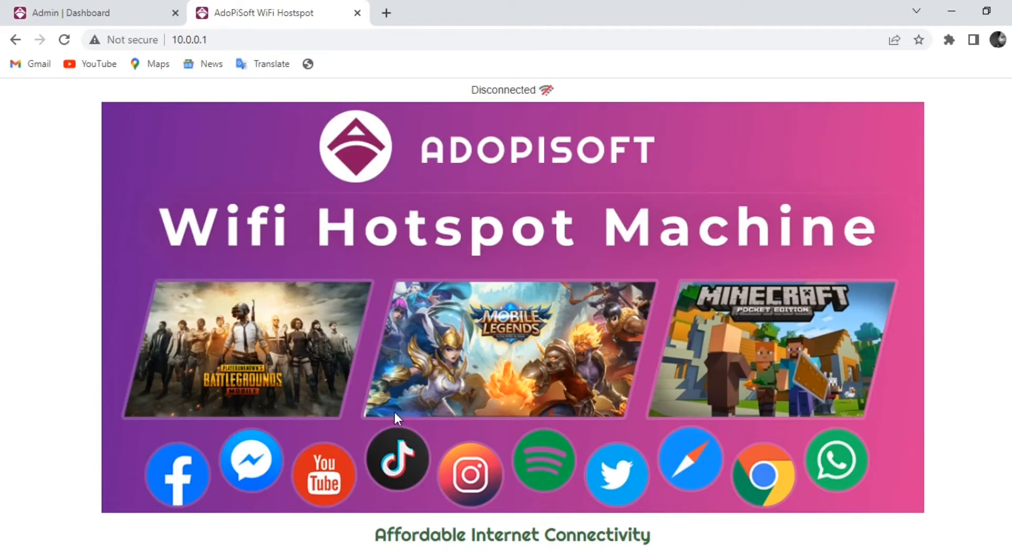
mouse_move(297, 330)
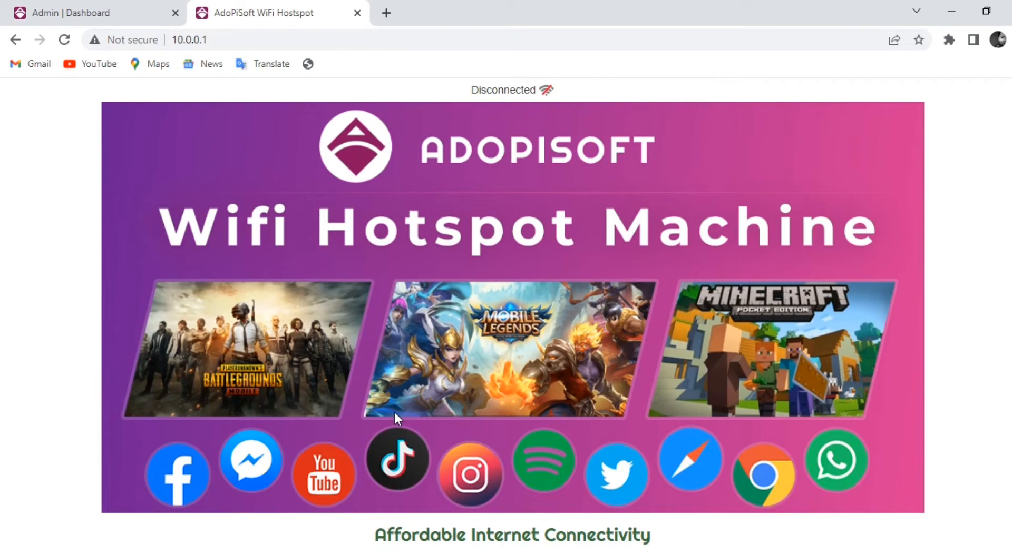
mouse_move(67, 5)
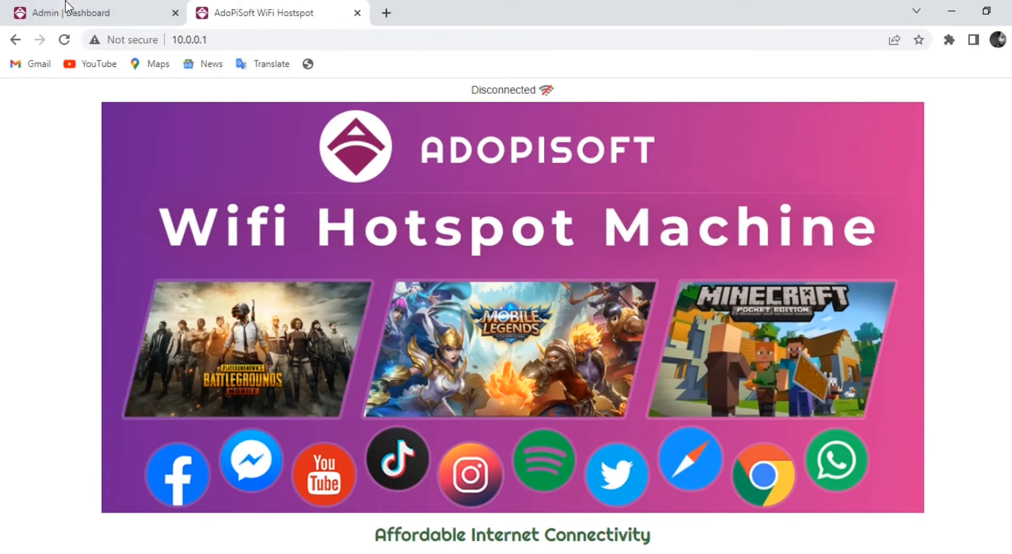
Return to the admin dashboard and expand the System section in the sidebar.
left_click(68, 12)
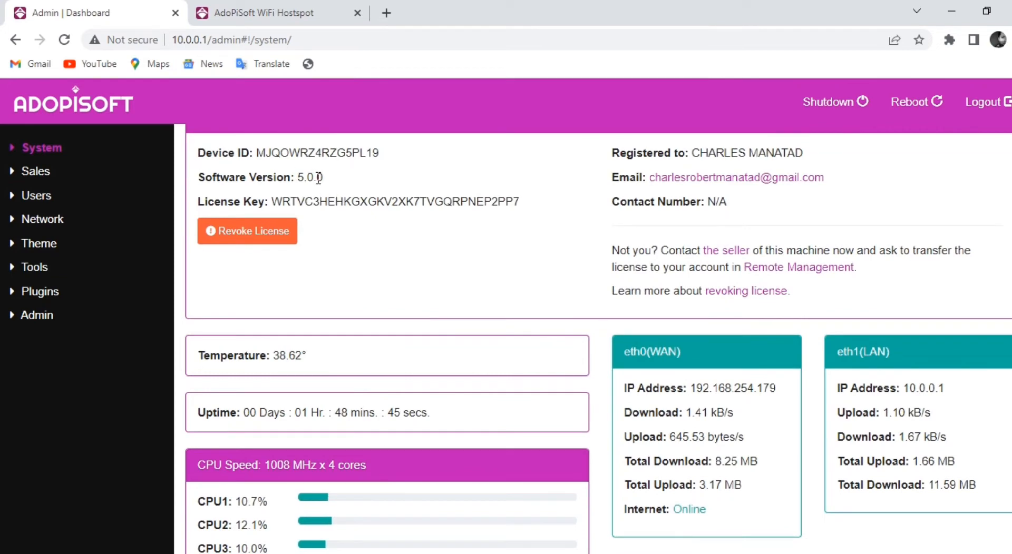
mouse_move(486, 264)
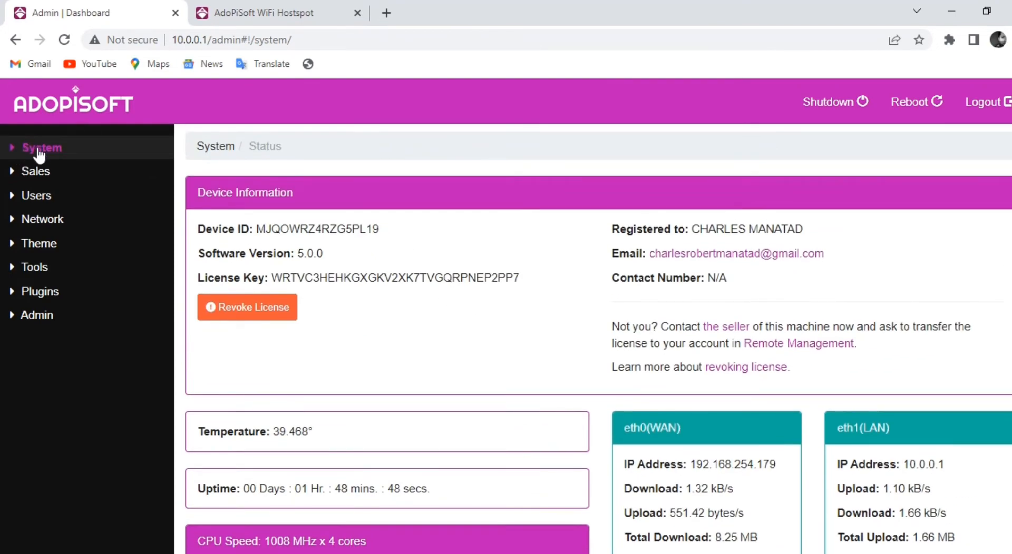
left_click(42, 148)
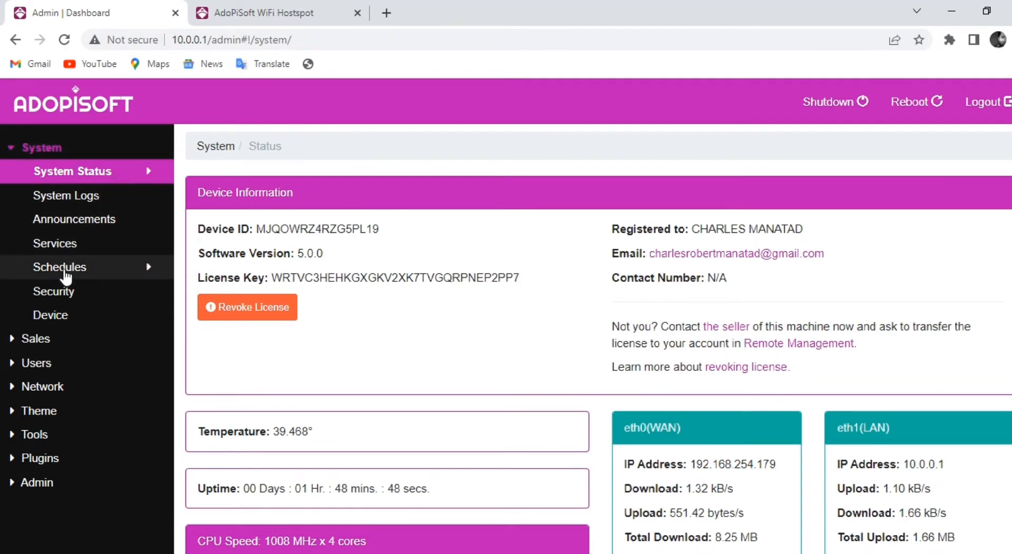
Run Check For Updates on the Device page, listing available versions v5.1.1 and v5.1.0.
left_click(50, 315)
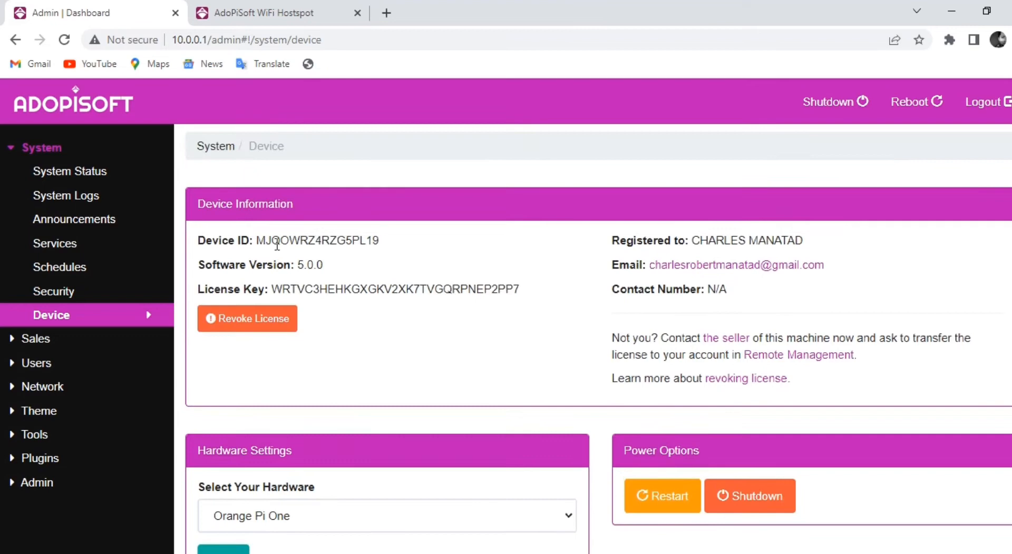
scroll("down", 3)
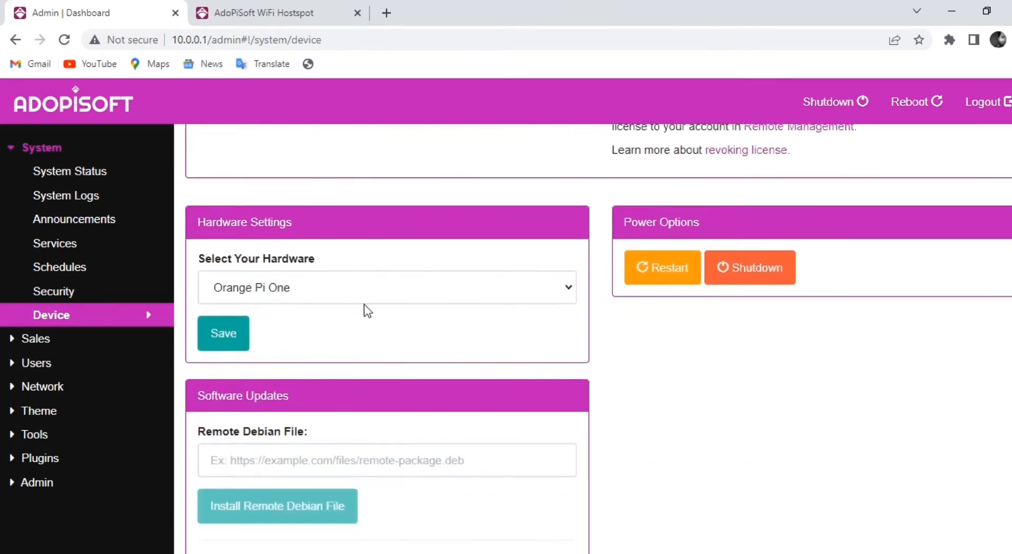
scroll("down", 3)
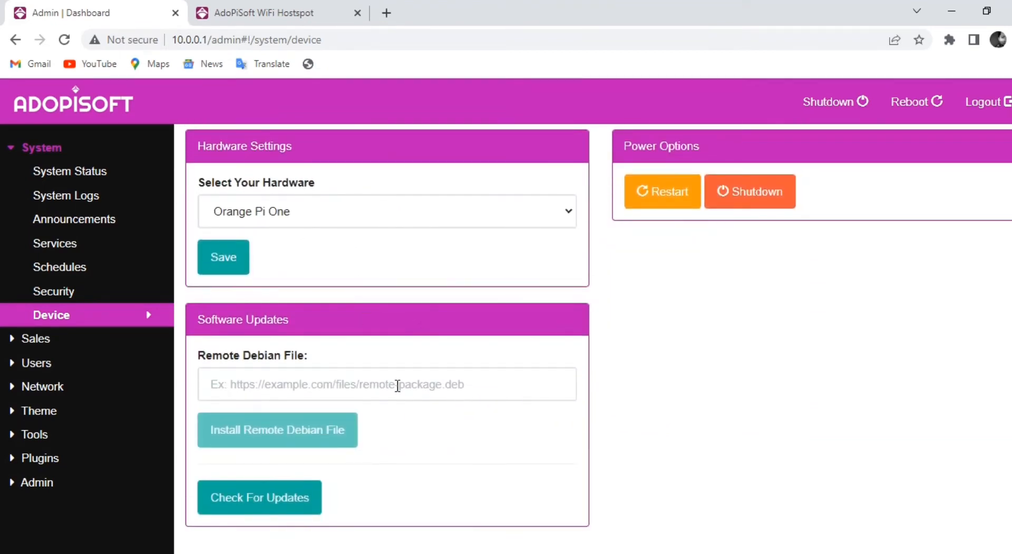
left_click(259, 497)
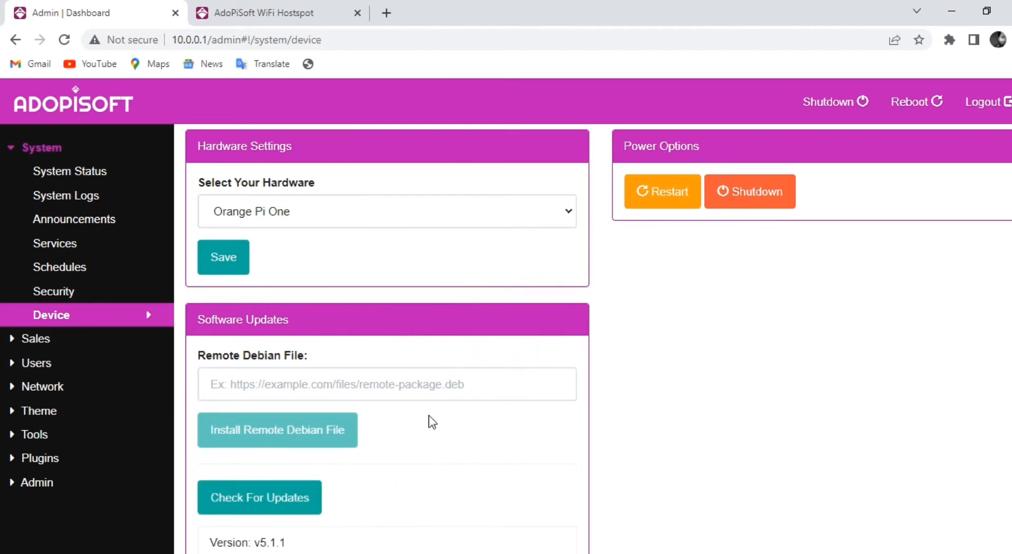
scroll("down", 3)
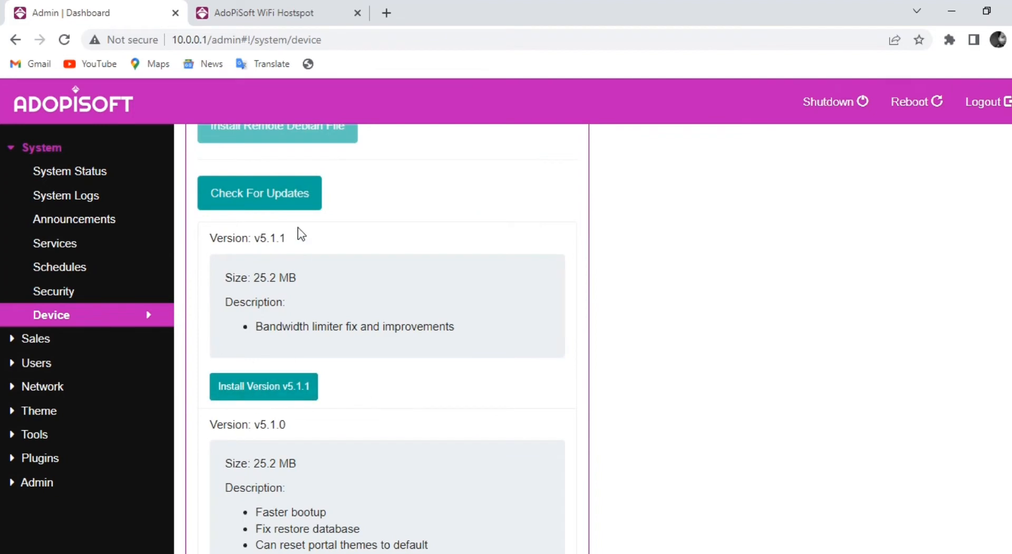
Install version v5.1.1 and confirm, so the update downloads and asks for a reboot.
left_click(263, 387)
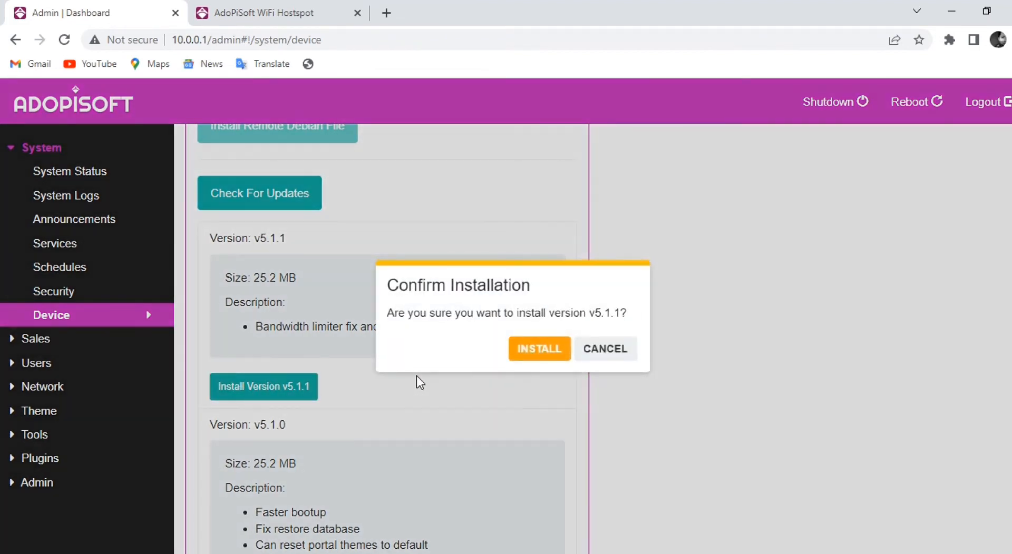
mouse_move(523, 359)
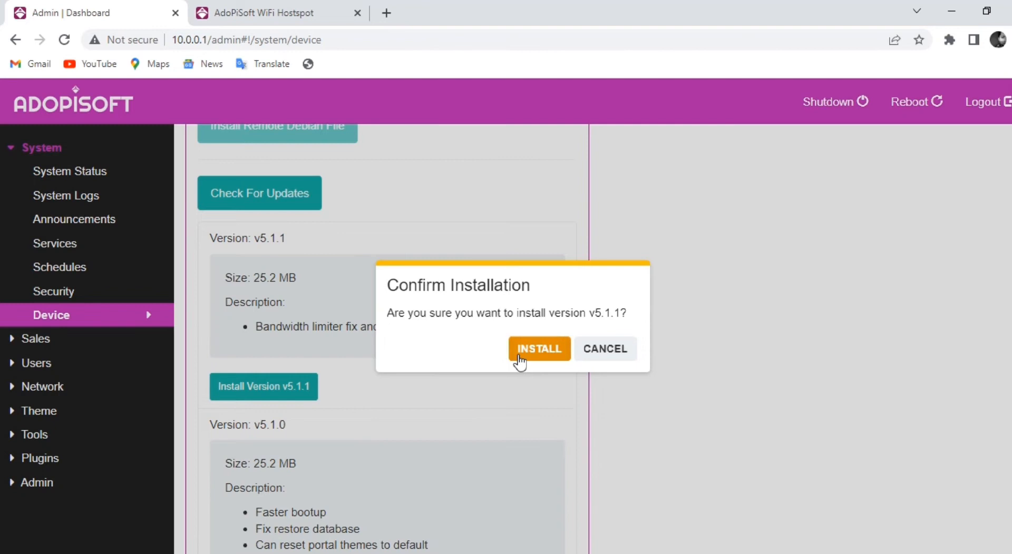
left_click(538, 349)
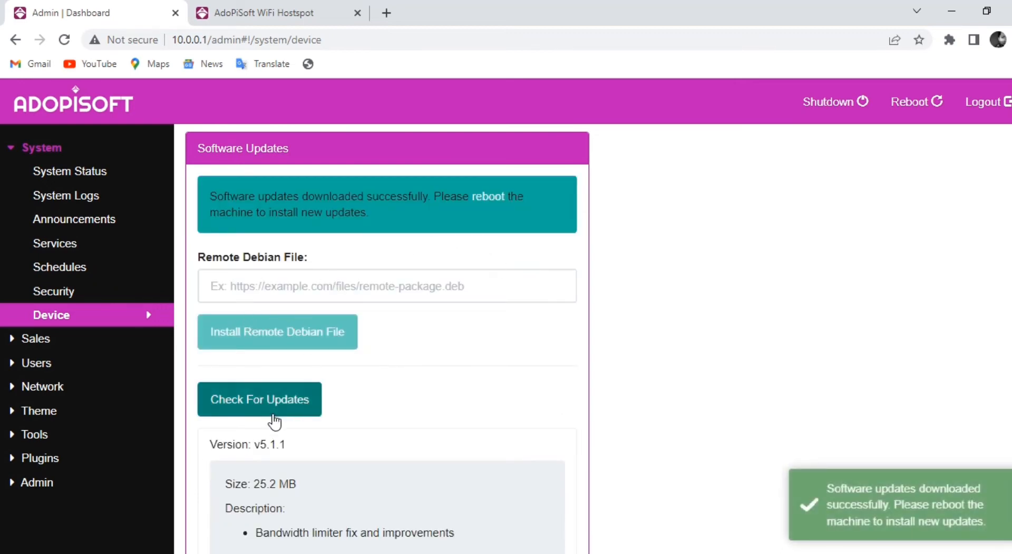
mouse_move(489, 197)
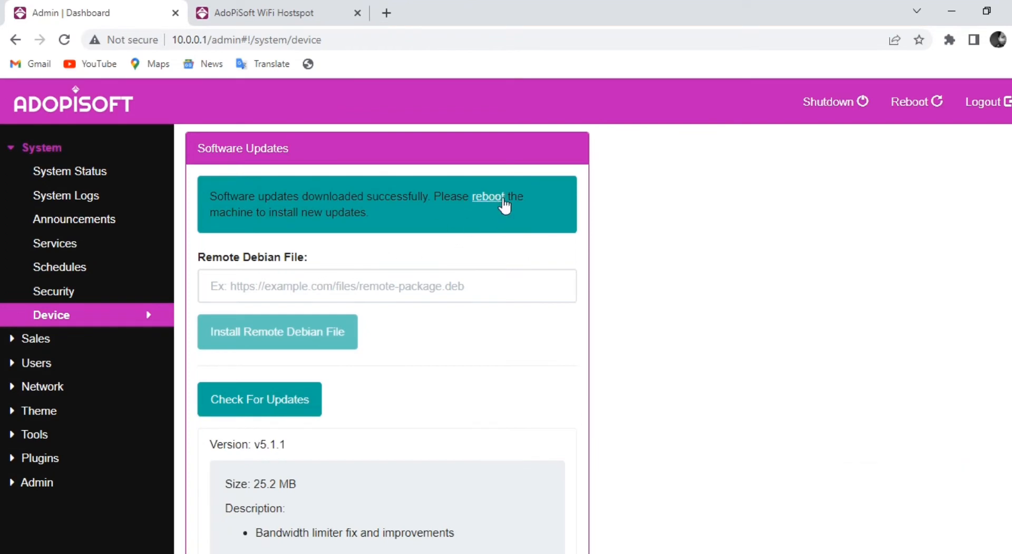
Reboot the machine from the download success message to apply the update.
left_click(489, 197)
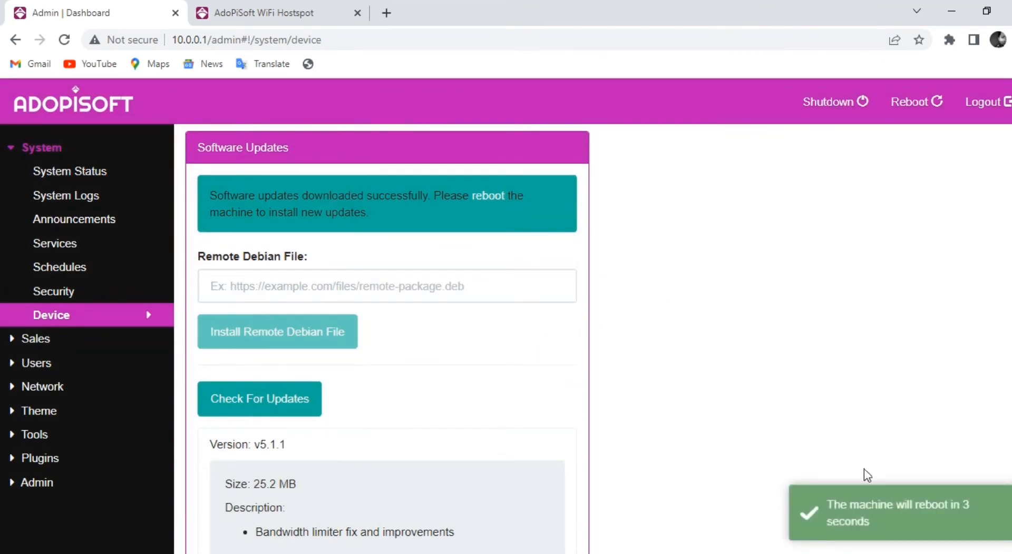
mouse_move(935, 518)
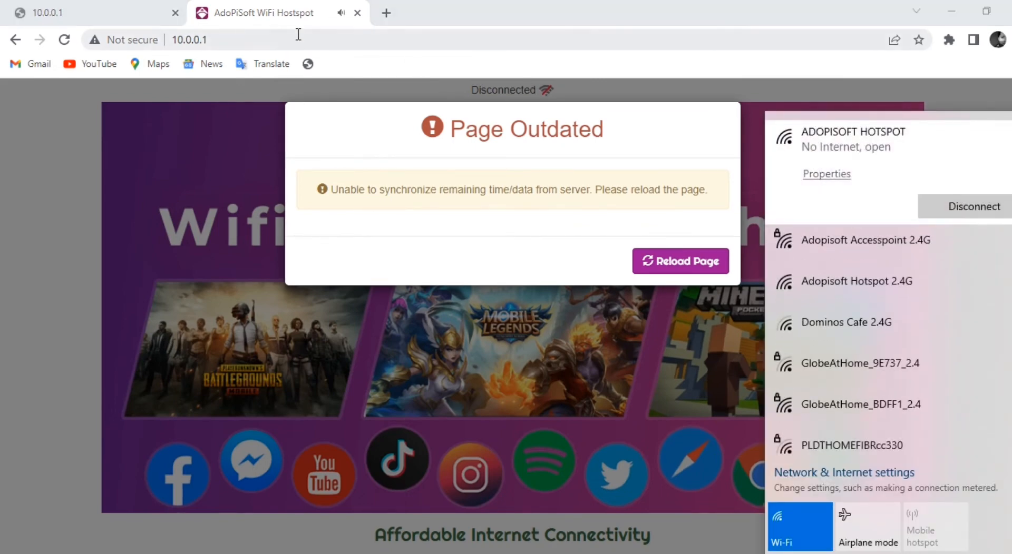
Dismiss the WiFi list and reload 10.0.0.1/admin#!/system/device, now showing version 5.1.1.
left_click(681, 261)
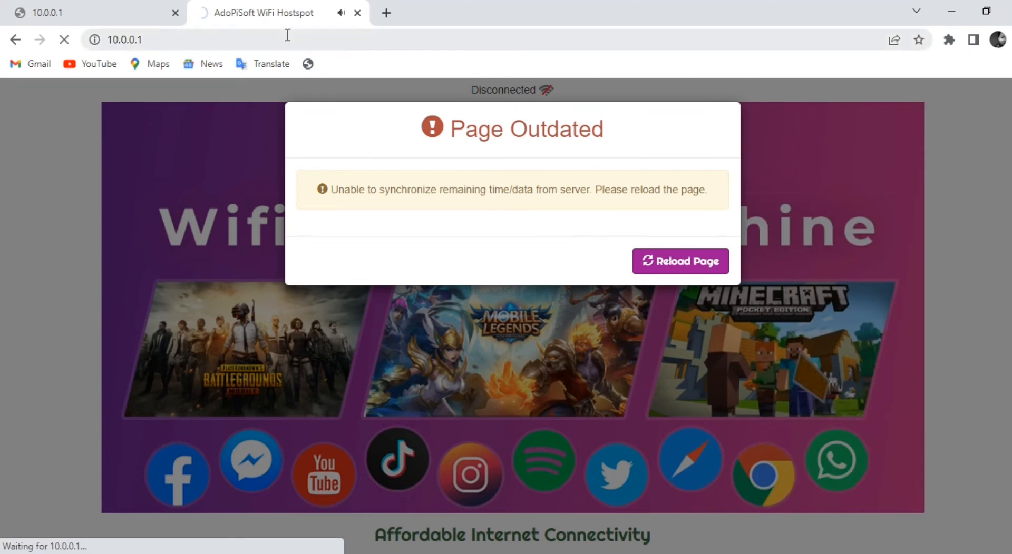
left_click(681, 261)
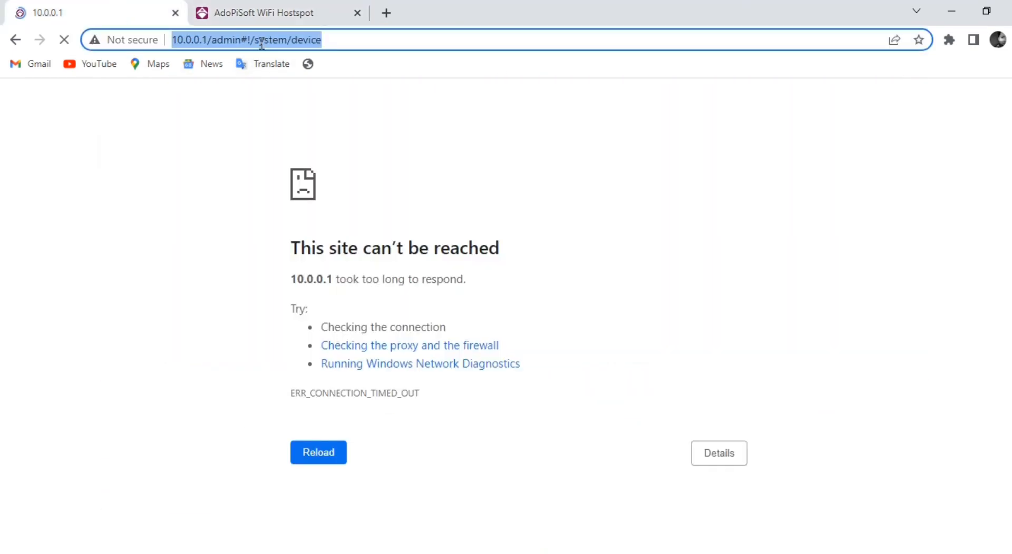
left_click(318, 452)
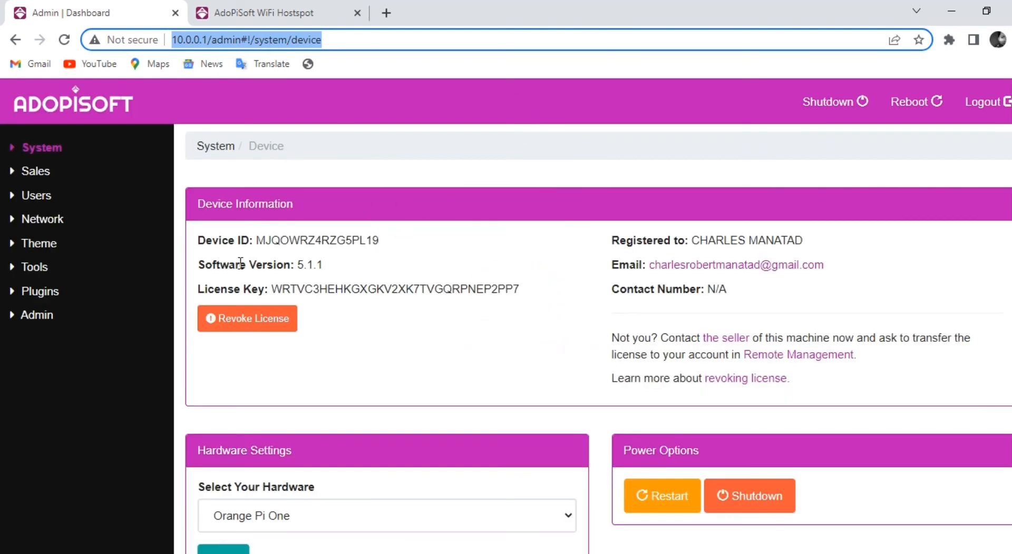
mouse_move(304, 288)
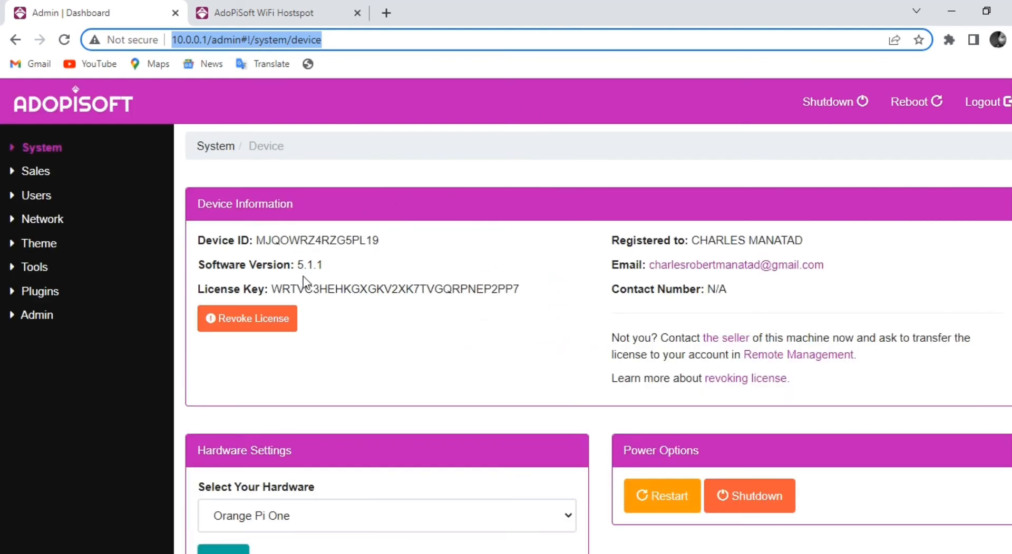
scroll("down", 3)
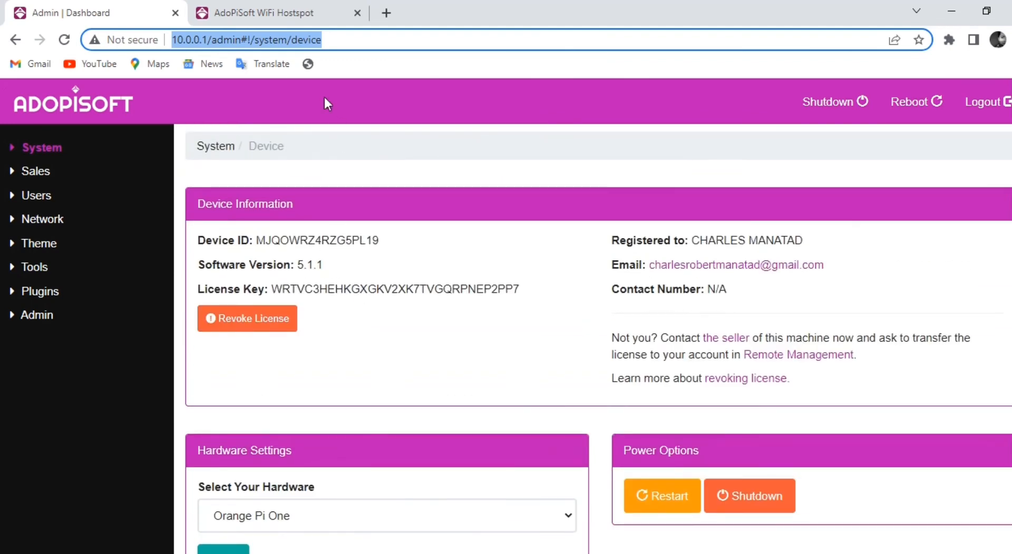
mouse_move(348, 36)
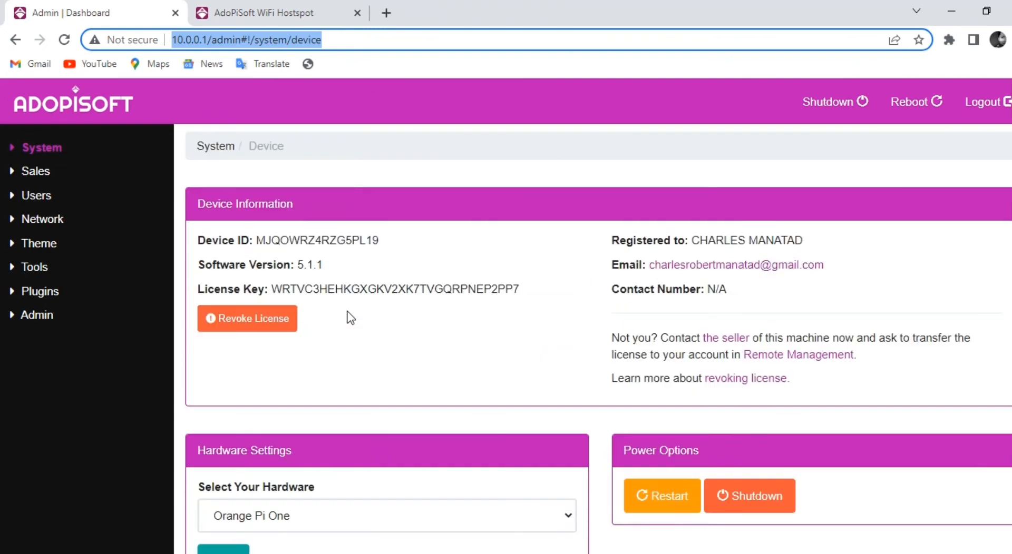
left_click(34, 171)
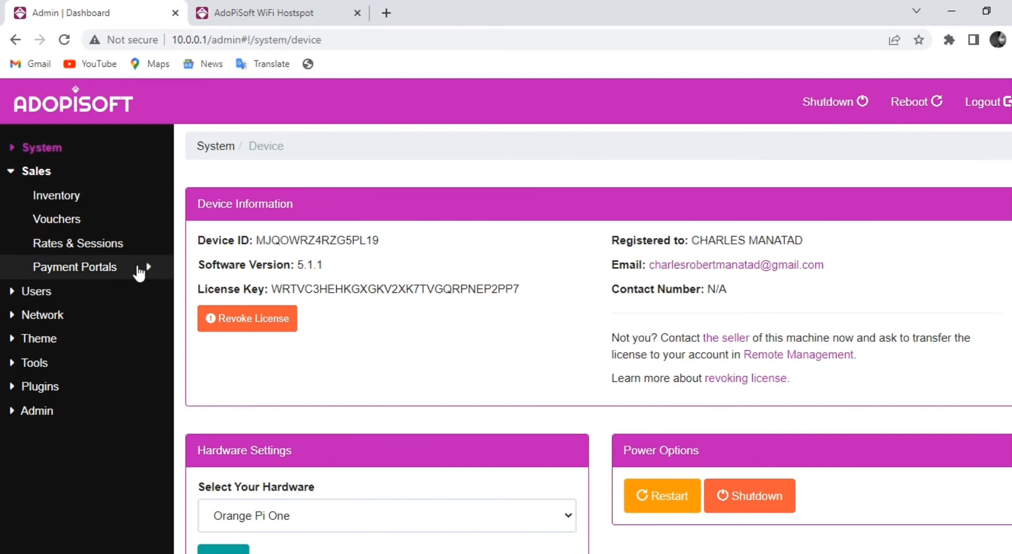
left_click(37, 292)
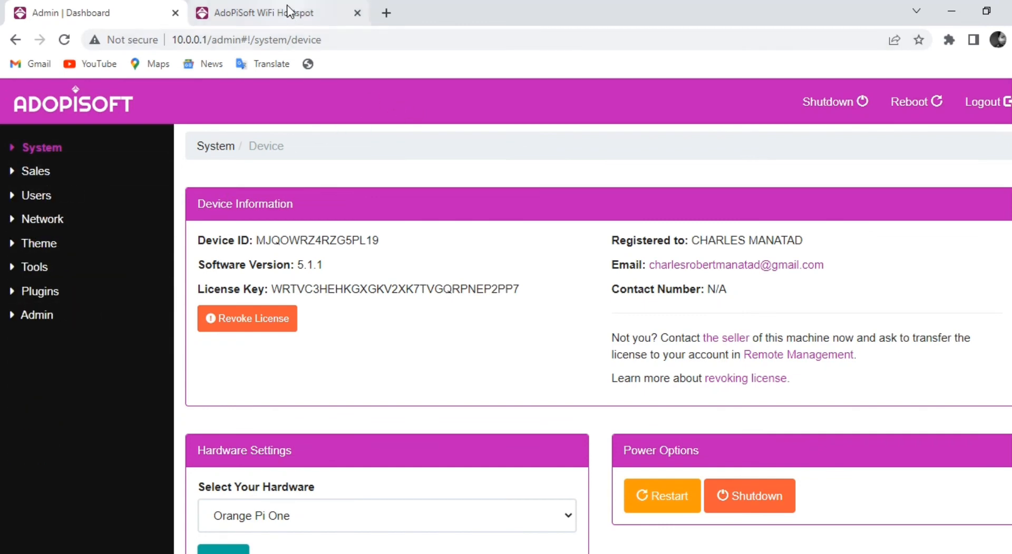
mouse_move(443, 159)
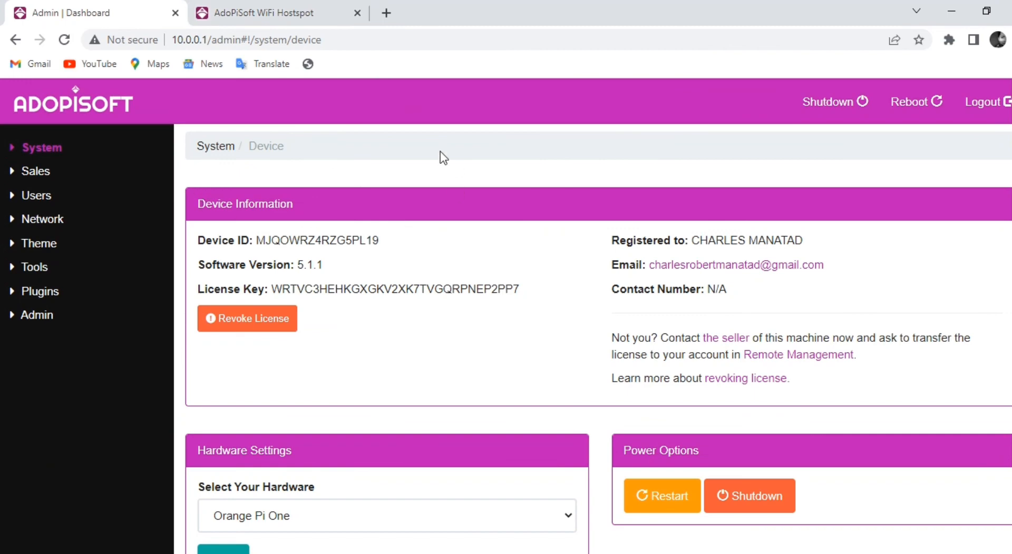